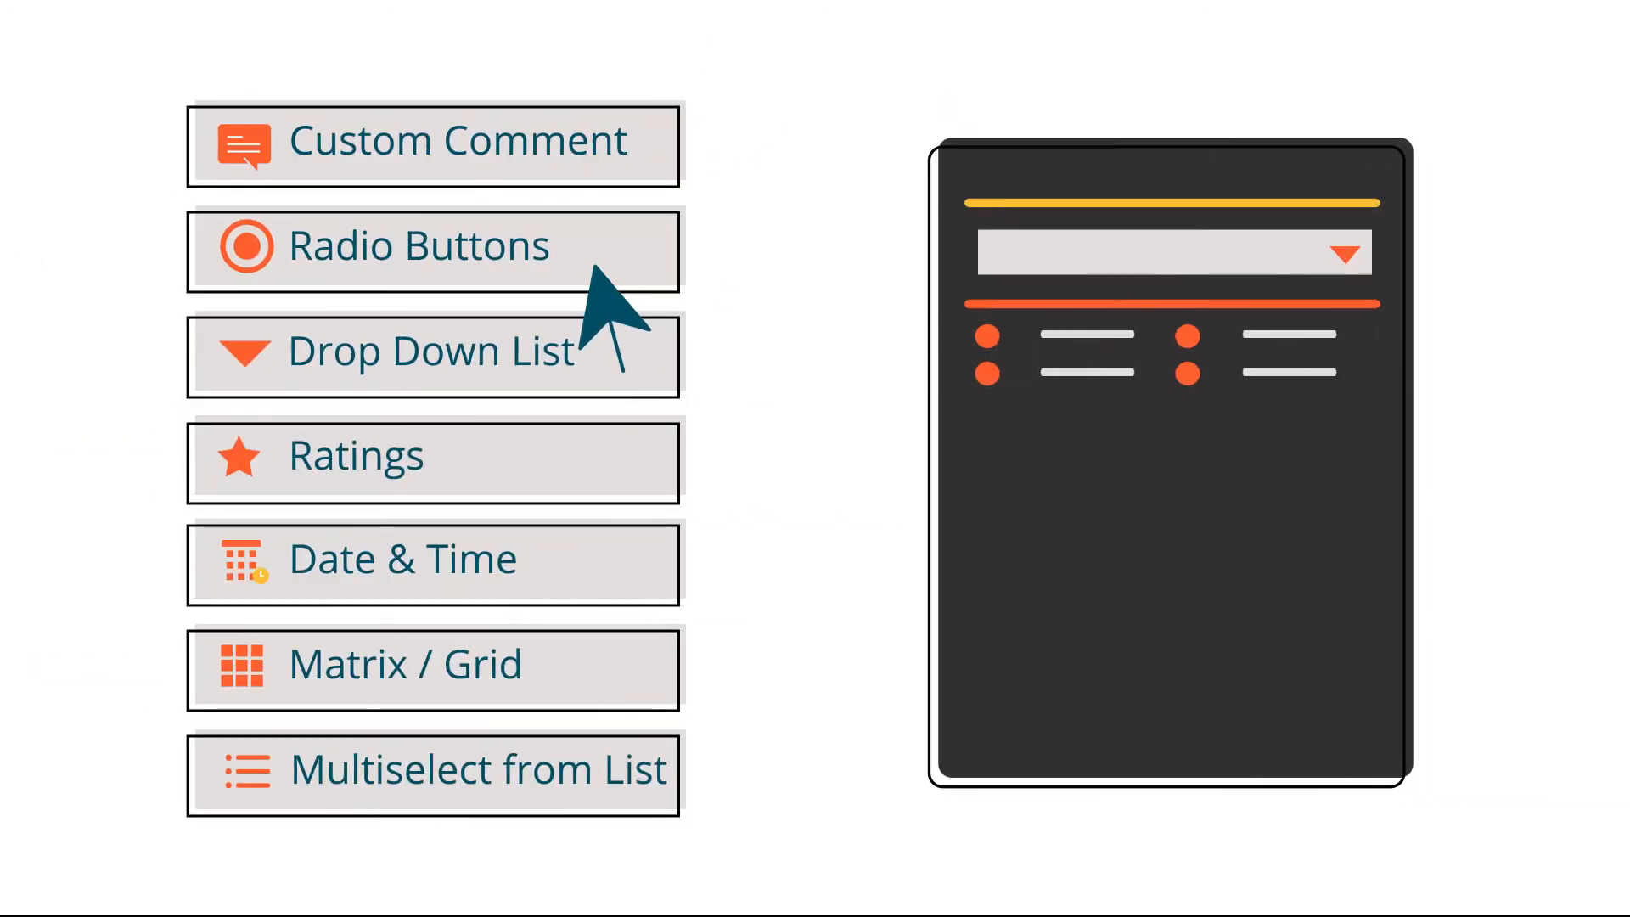
click(404, 665)
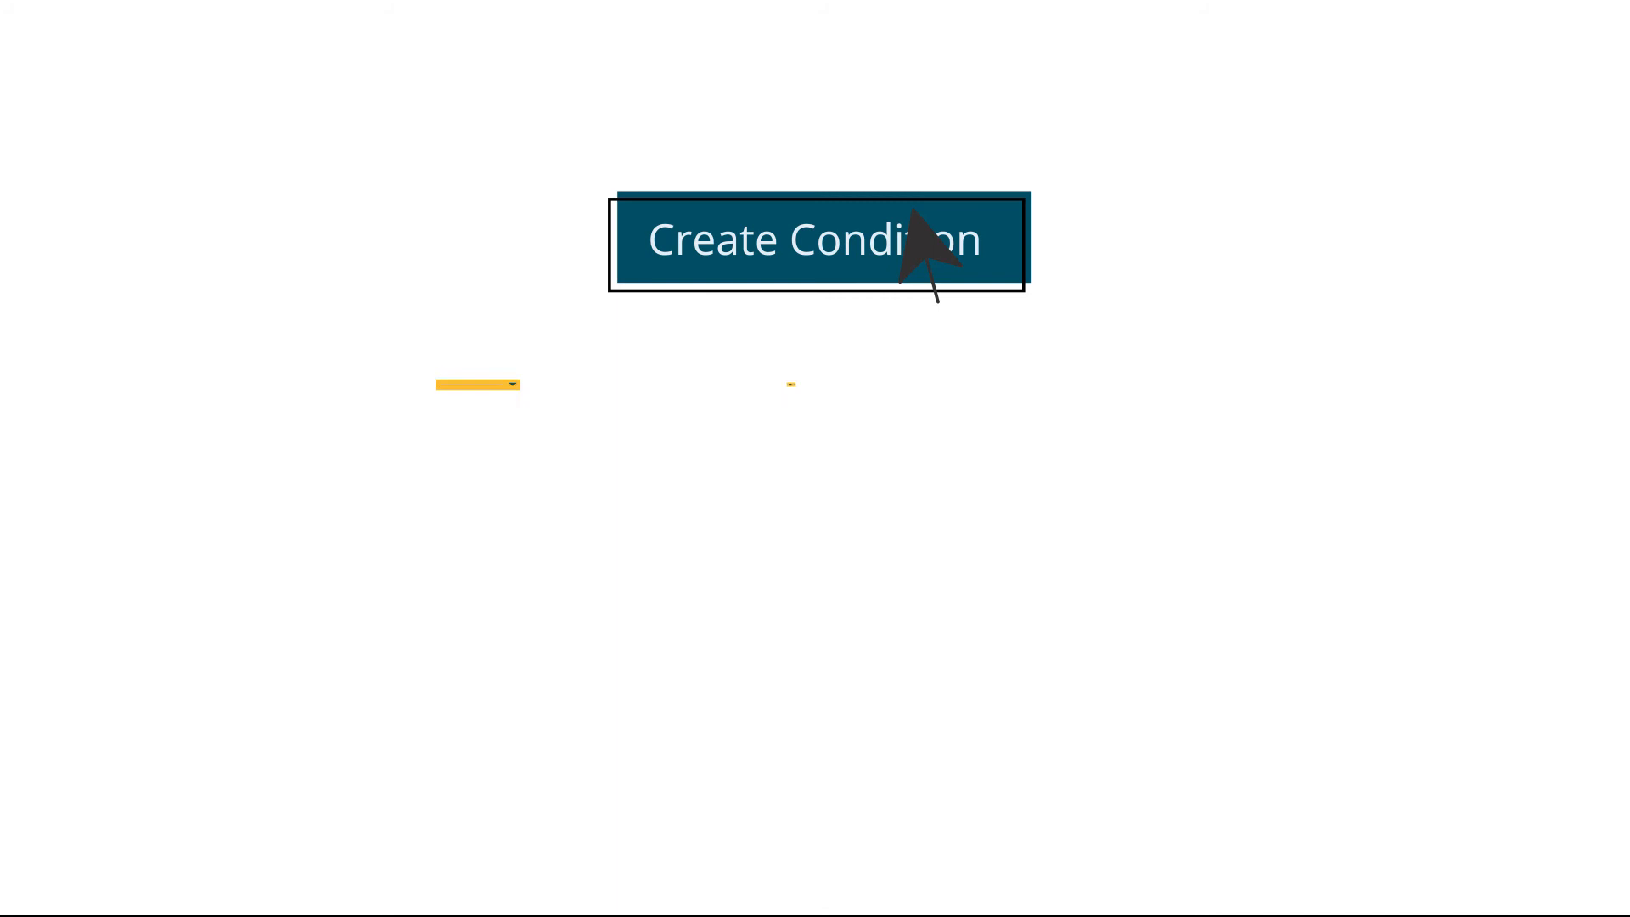
click(818, 239)
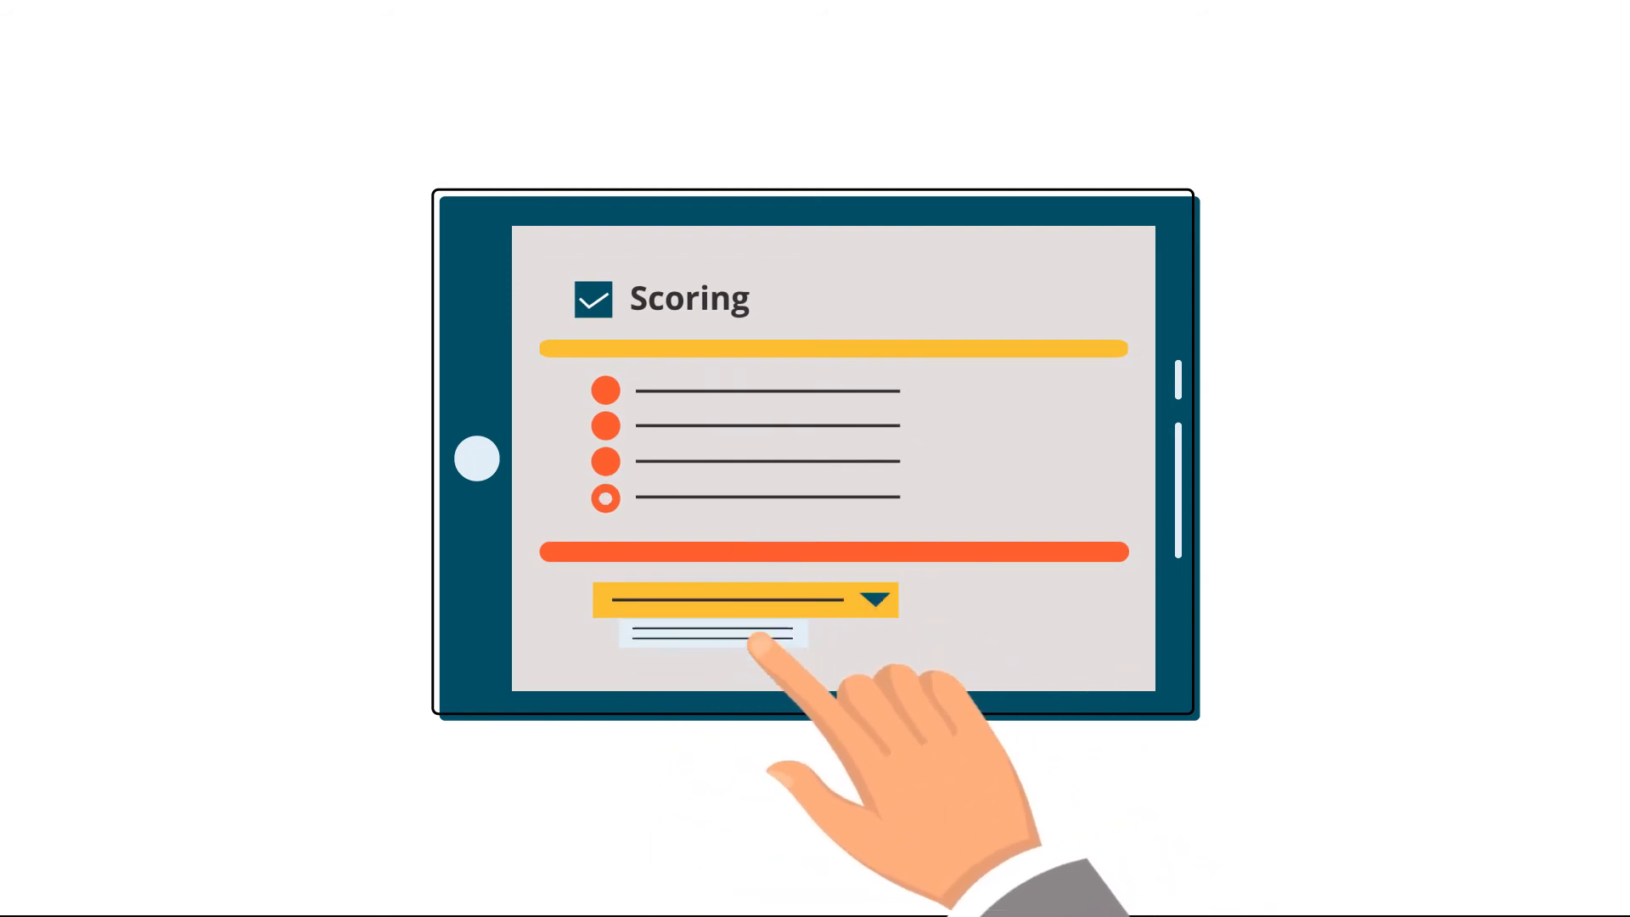
click(710, 633)
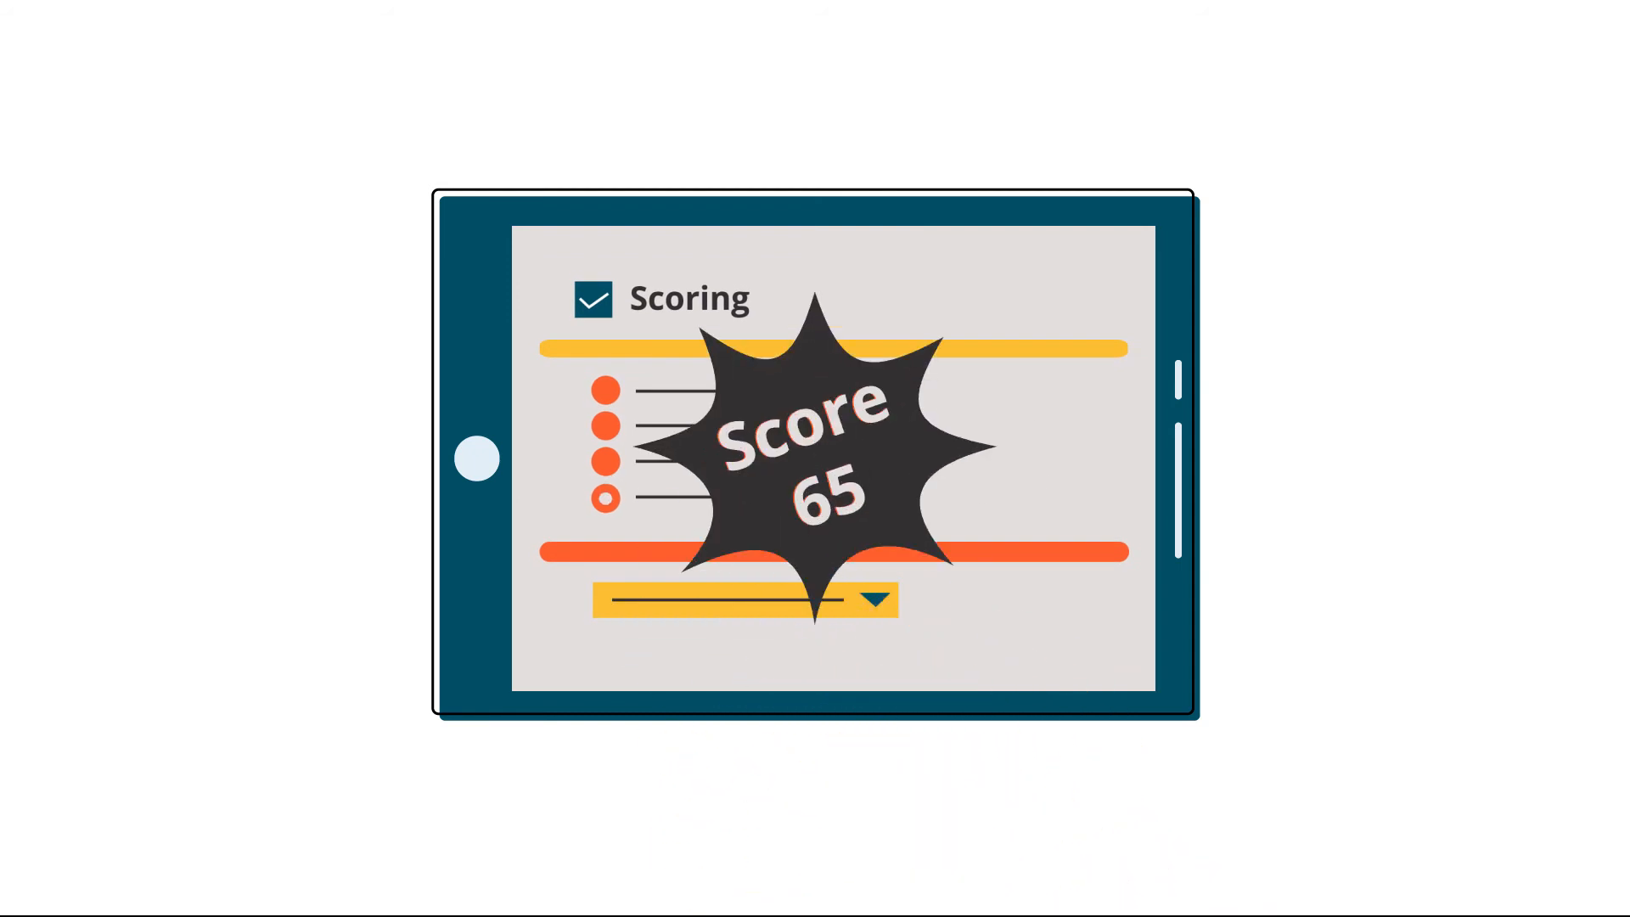